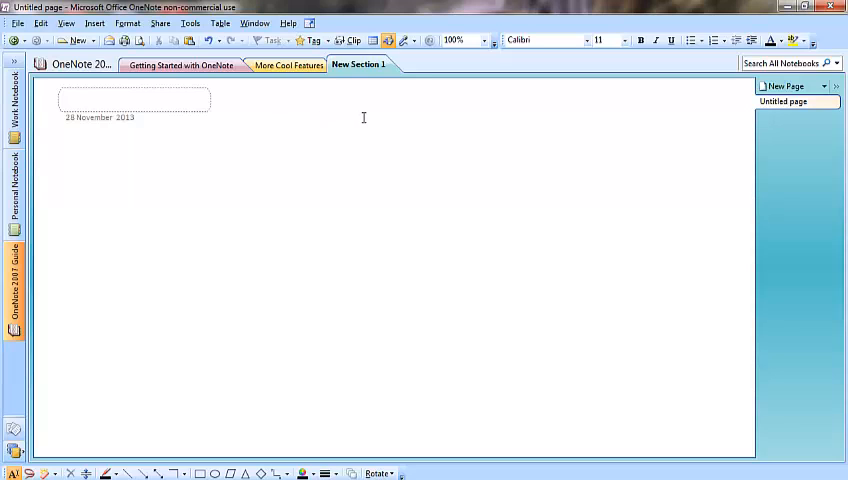
Write 'One Note' as a note near the top centre of the blank page
{"action": "type", "text": "One Note"}
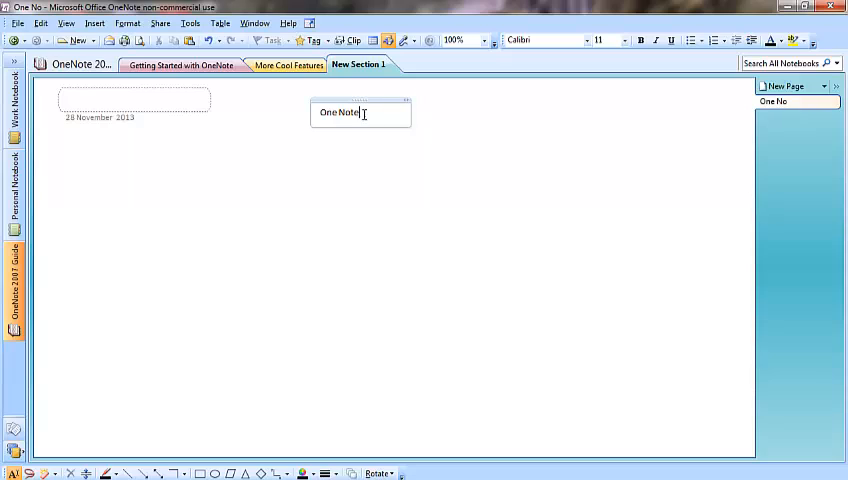
{"action": "mouse_move", "coordinate": [434, 113]}
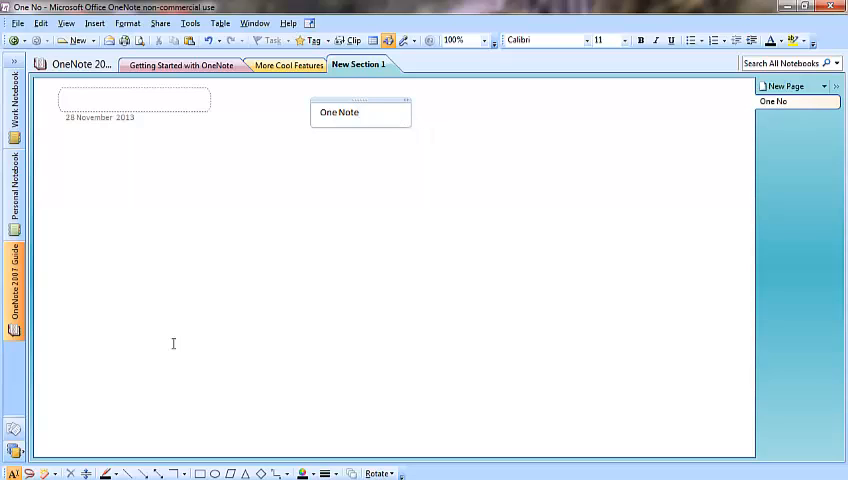
{"action": "mouse_move", "coordinate": [157, 345]}
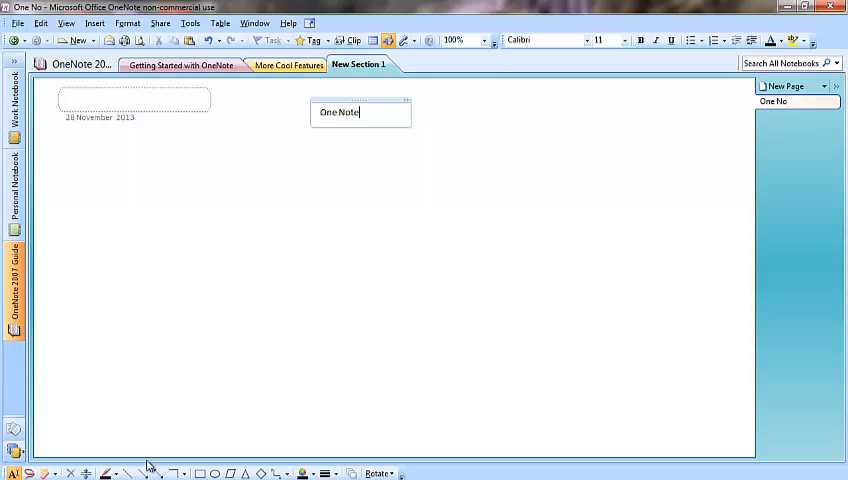
Add the note 'You can type anywhere on the screen without having to create a text box' beside One Note
{"action": "left_click", "coordinate": [499, 121]}
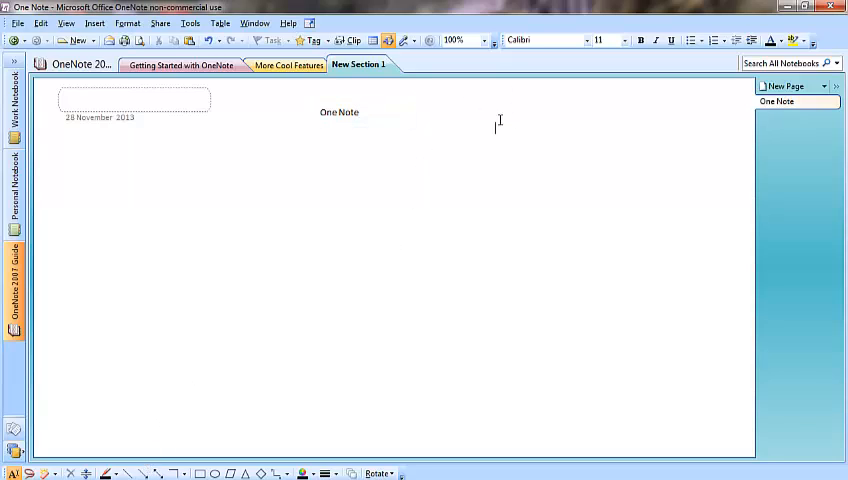
{"action": "type", "text": "You can type anywhere on the screen without having to create a text box"}
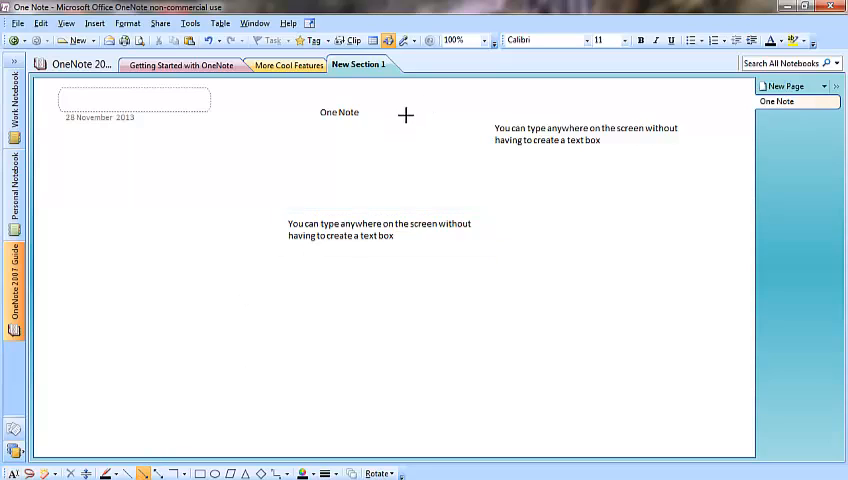
Draw two arrows from One Note to the right-hand note and down to the lower note
{"action": "left_click_drag", "start_coordinate": [405, 115], "coordinate": [470, 138]}
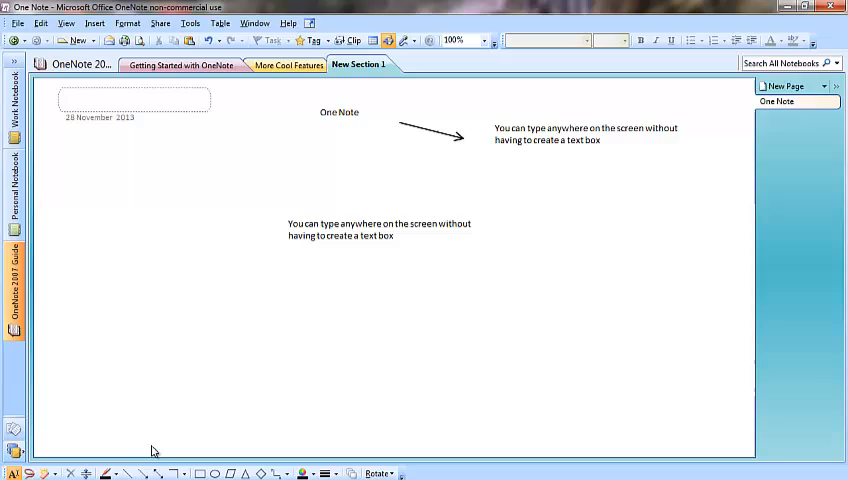
{"action": "left_click_drag", "start_coordinate": [480, 148], "coordinate": [398, 200]}
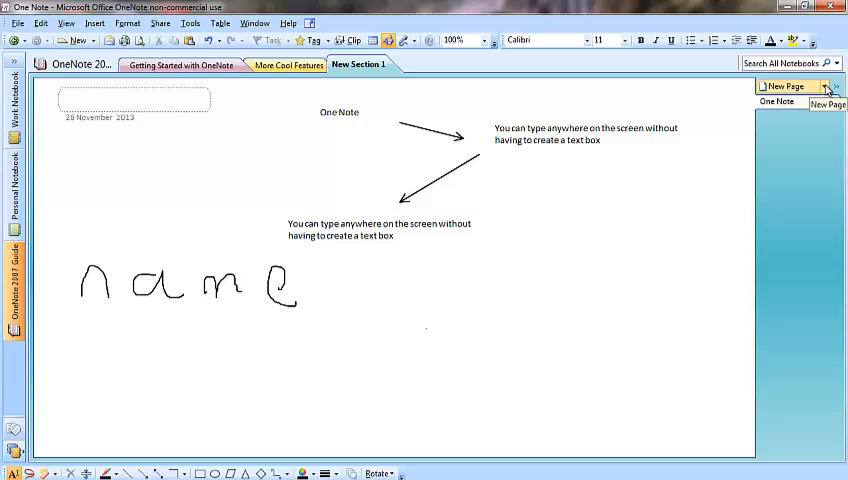
Show all page template choices from New Page and browse the Academic category
{"action": "left_click", "coordinate": [816, 86]}
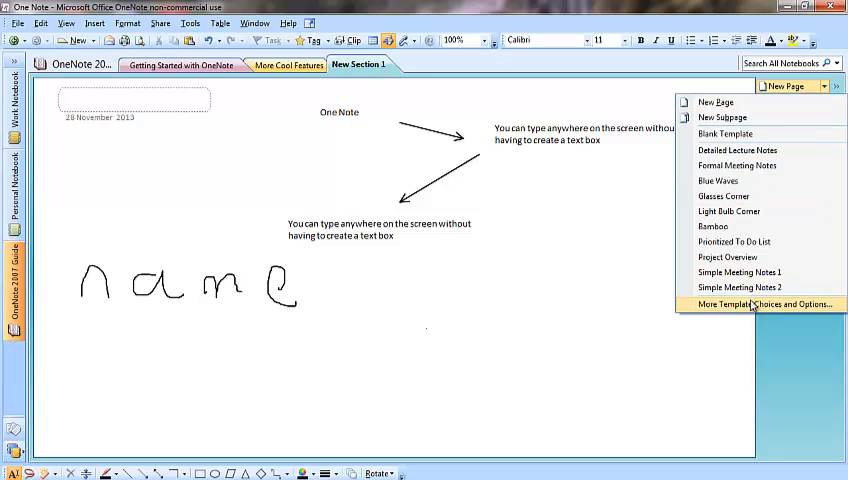
{"action": "left_click", "coordinate": [755, 304]}
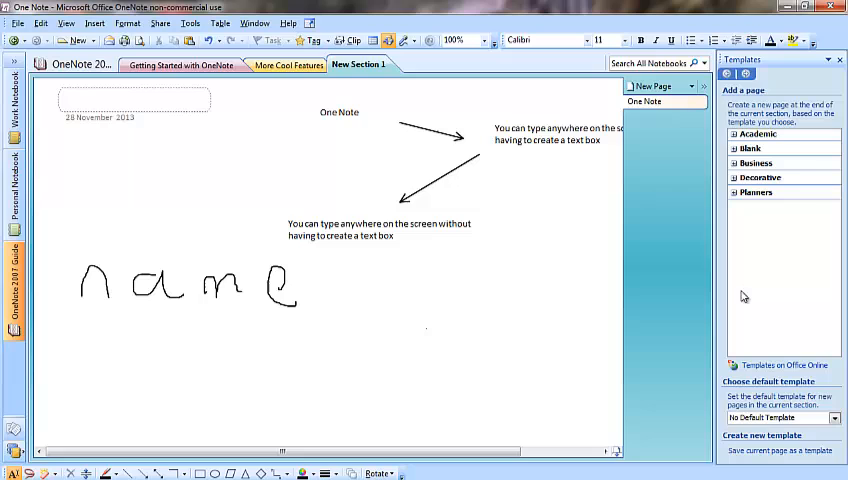
{"action": "left_click", "coordinate": [732, 134]}
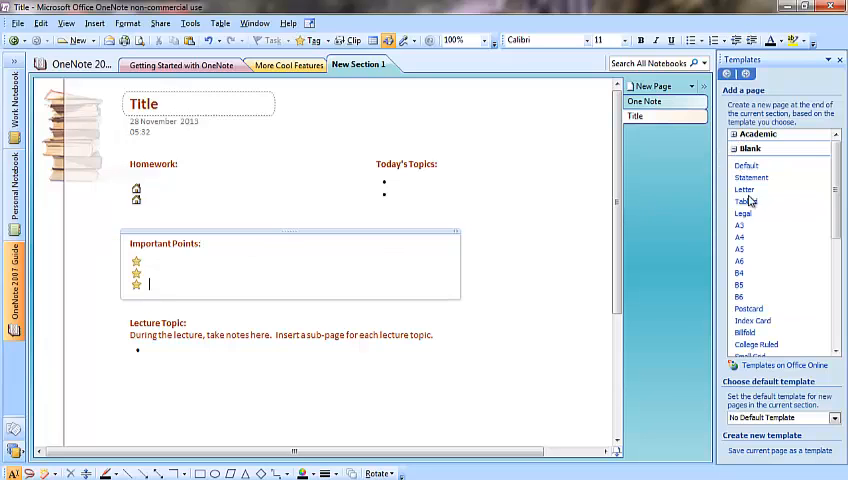
{"action": "scroll", "scroll_direction": "down", "scroll_amount": 3}
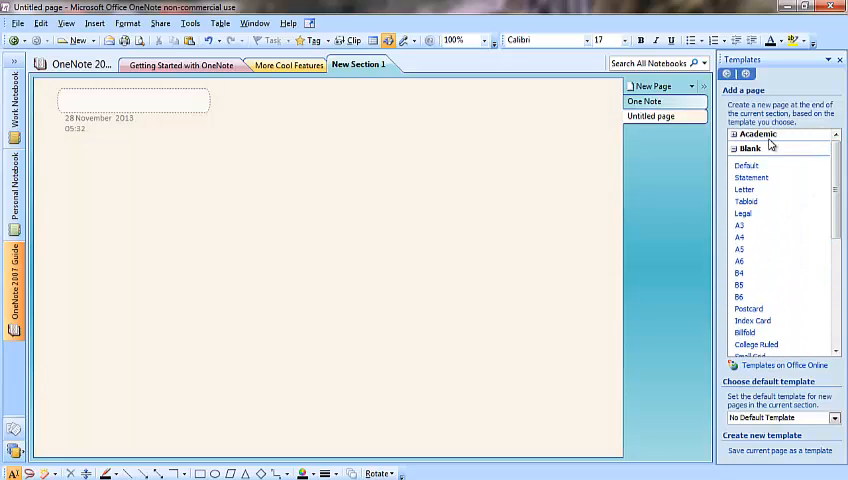
Apply the Business Formal Meeting Notes template and review its agenda, attendees and minutes headings
{"action": "left_click", "coordinate": [736, 148]}
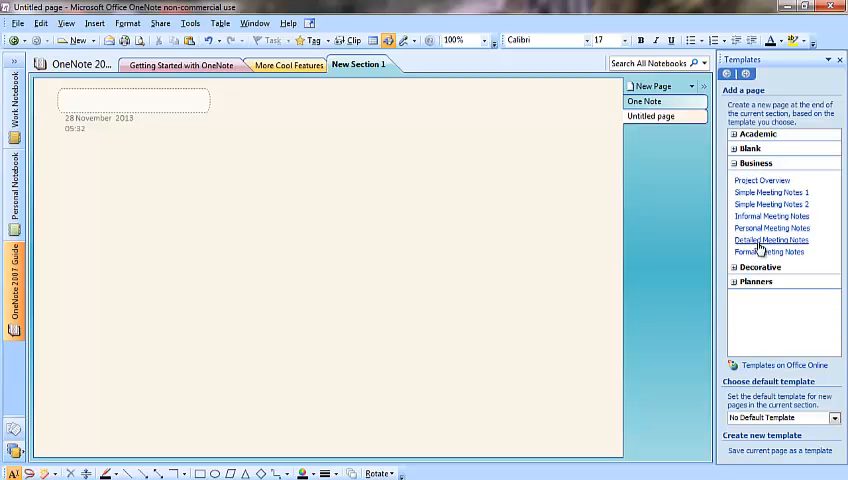
{"action": "left_click", "coordinate": [769, 252]}
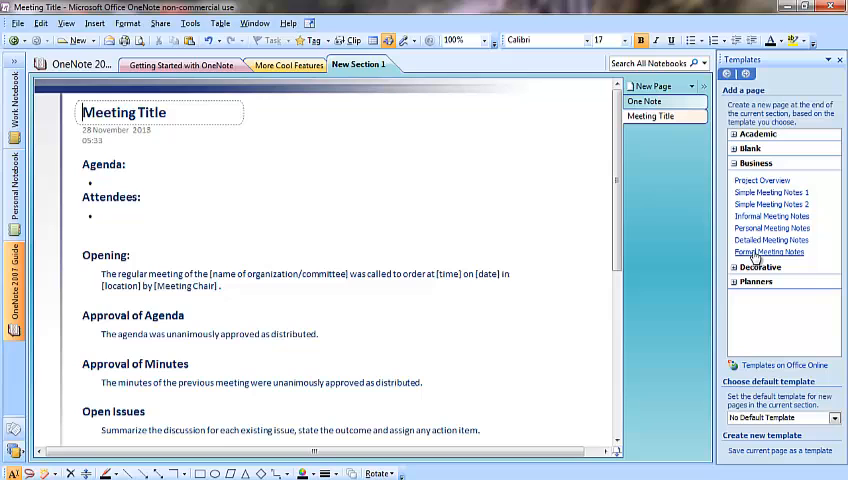
{"action": "scroll", "scroll_direction": "down", "scroll_amount": 3}
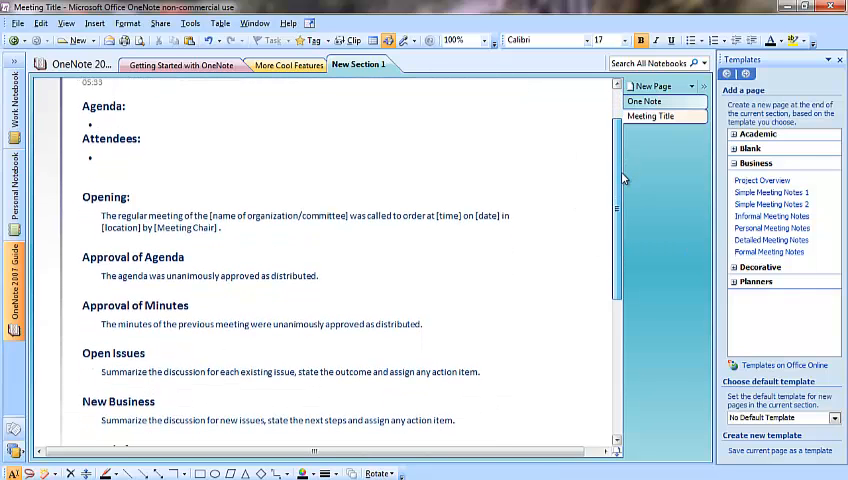
{"action": "scroll", "scroll_direction": "down", "scroll_amount": 3}
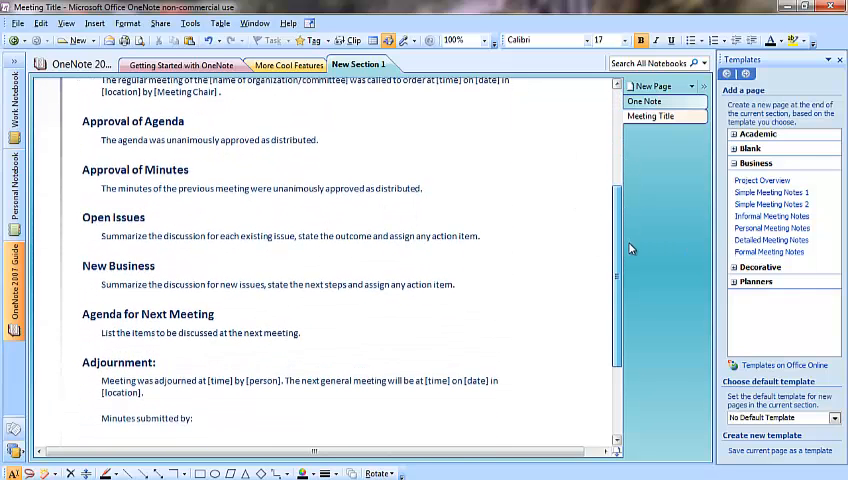
{"action": "scroll", "scroll_direction": "up", "scroll_amount": 3}
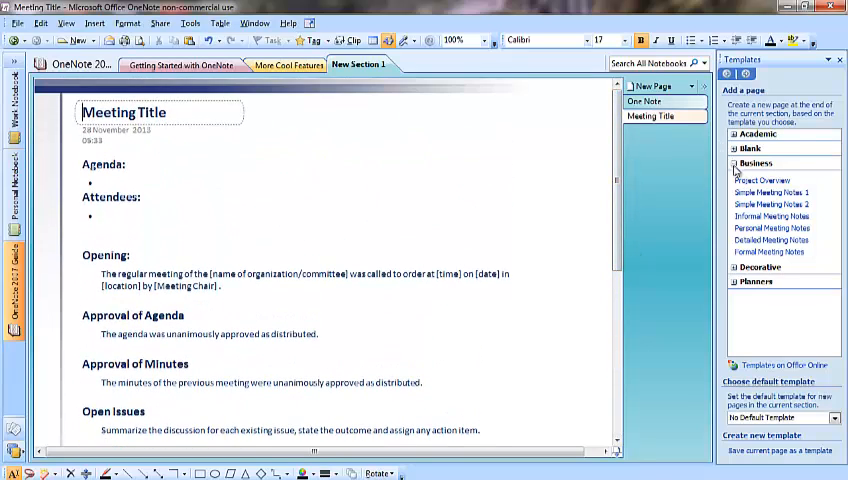
Browse the Decorative designs, then apply the Planners Prioritized To Do List template
{"action": "left_click", "coordinate": [760, 177]}
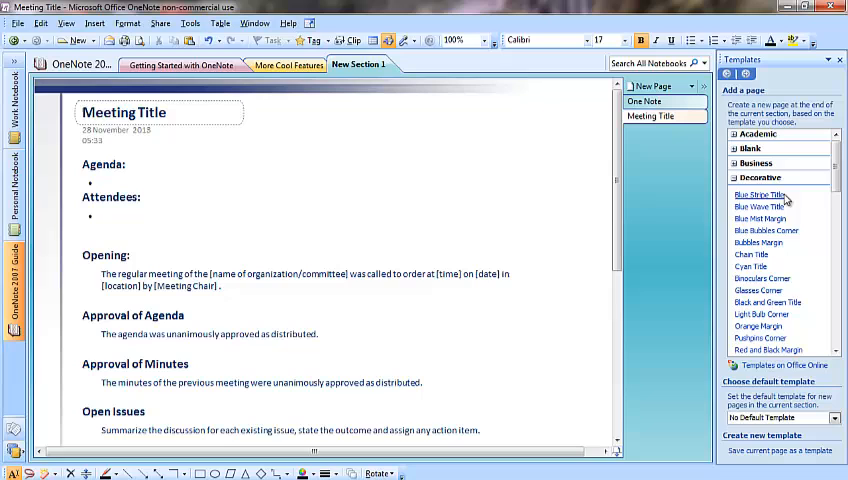
{"action": "scroll", "scroll_direction": "down", "scroll_amount": 3}
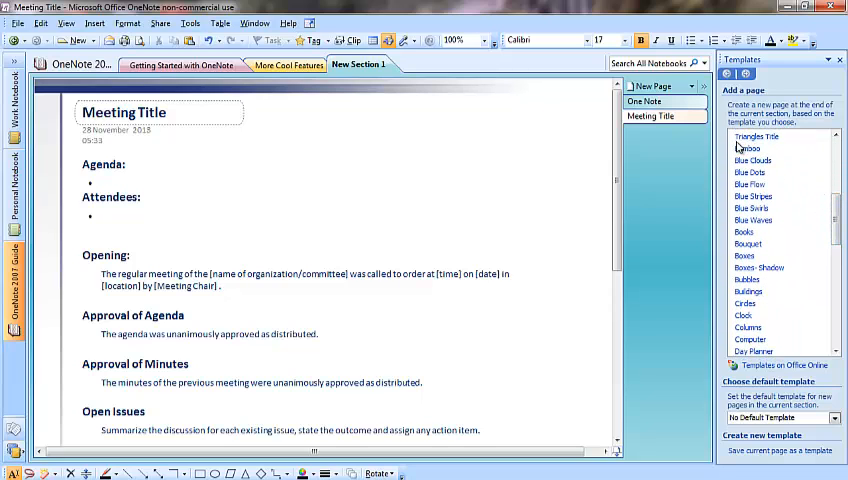
{"action": "left_click", "coordinate": [748, 148]}
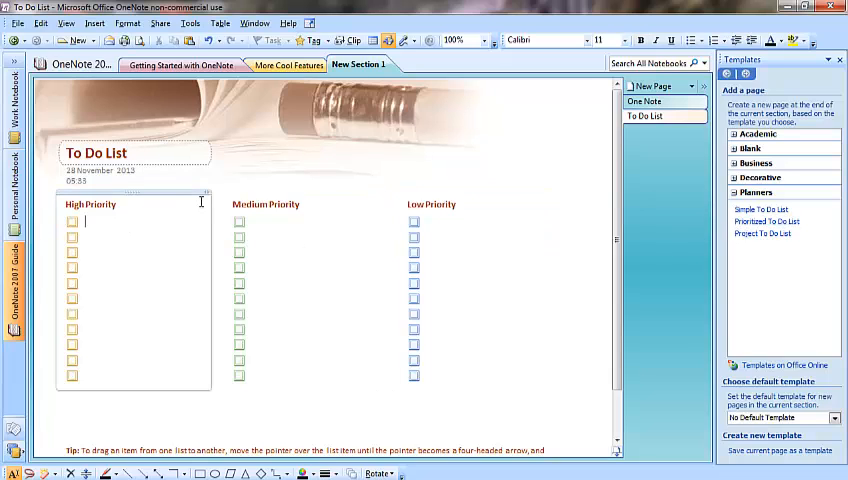
List cleaning under High Priority and dieting under Low Priority, ticking cleaning as done
{"action": "type", "text": "cleanin"}
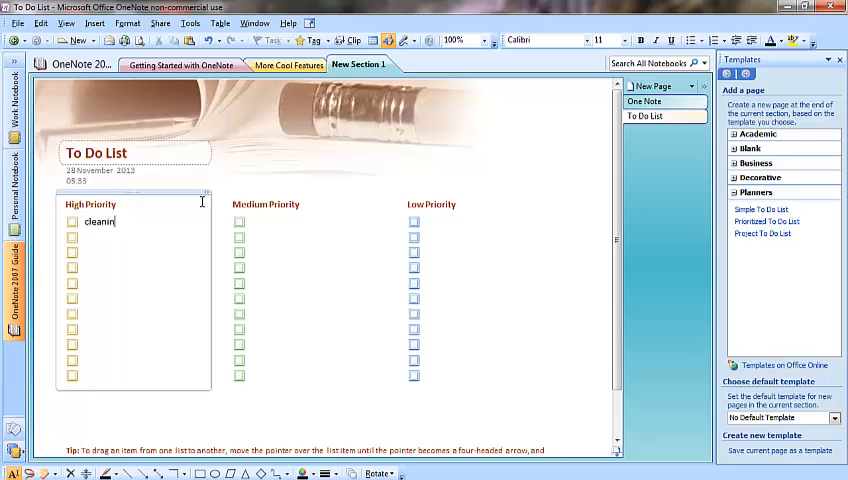
{"action": "type", "text": "g"}
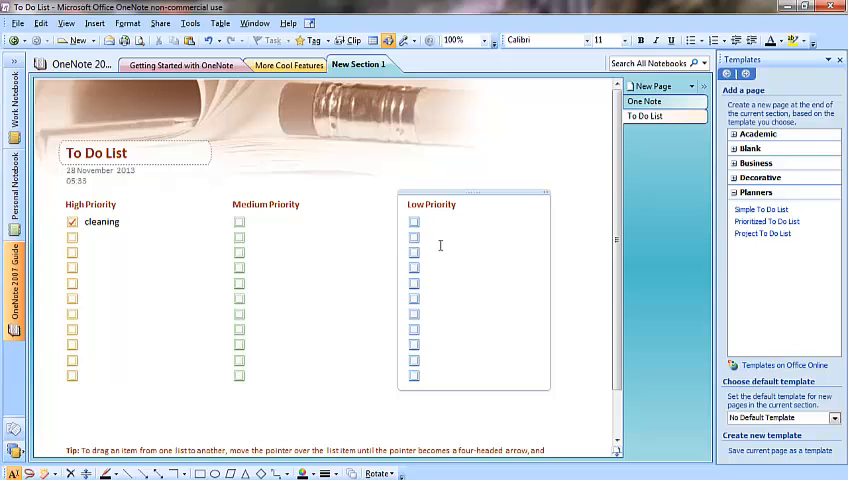
{"action": "type", "text": "dieting"}
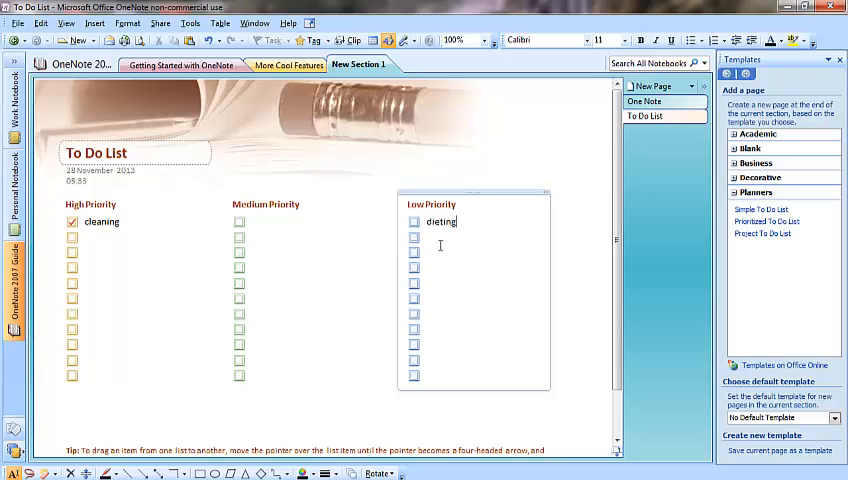
{"action": "left_click", "coordinate": [413, 221]}
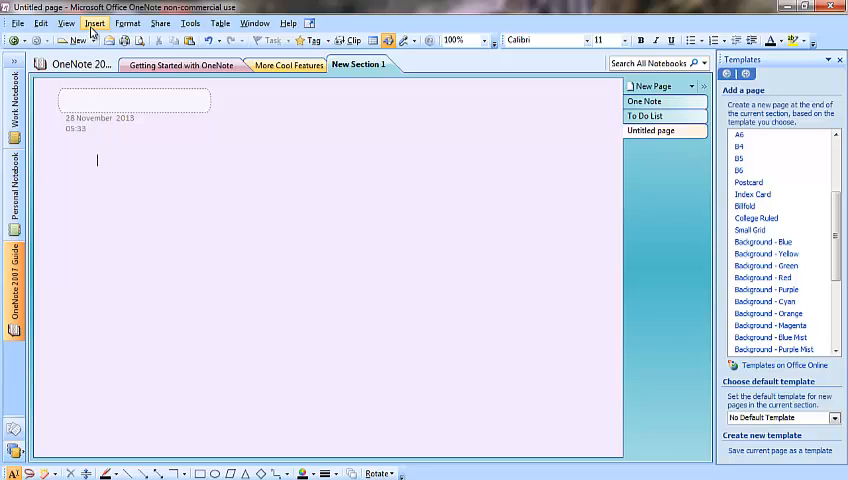
Start a screen clipping from the Insert menu to capture part of a news web page
{"action": "left_click", "coordinate": [93, 23]}
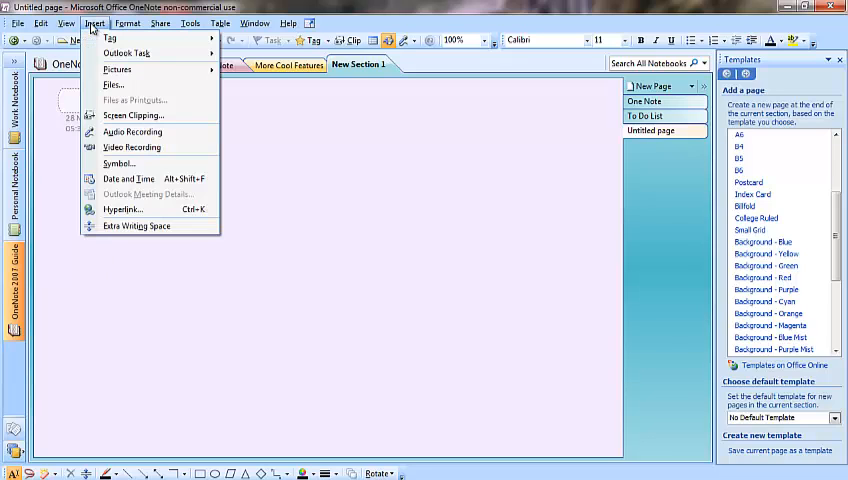
{"action": "mouse_move", "coordinate": [133, 115]}
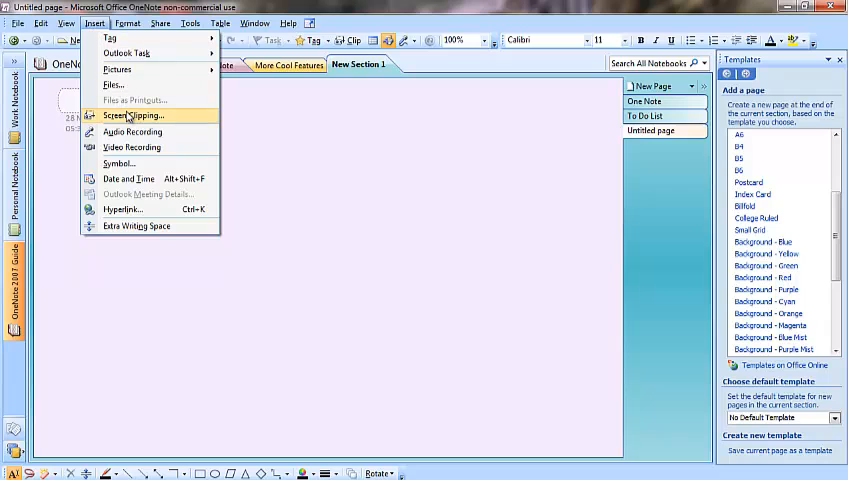
{"action": "left_click", "coordinate": [133, 115]}
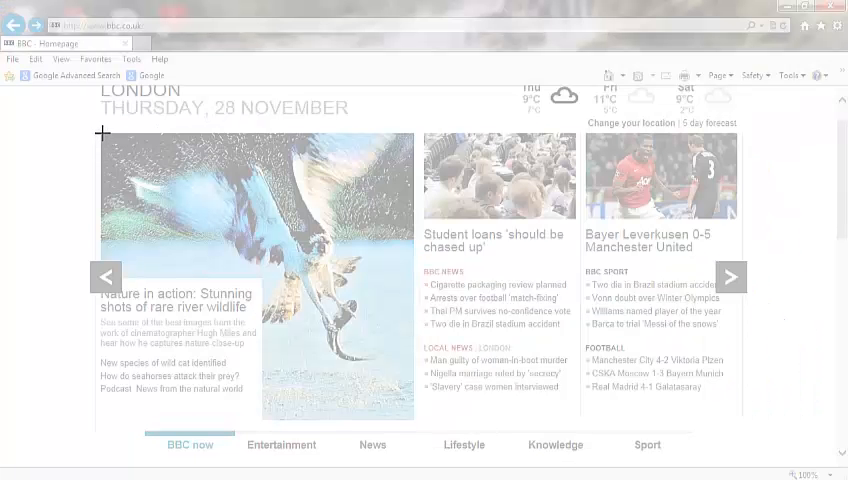